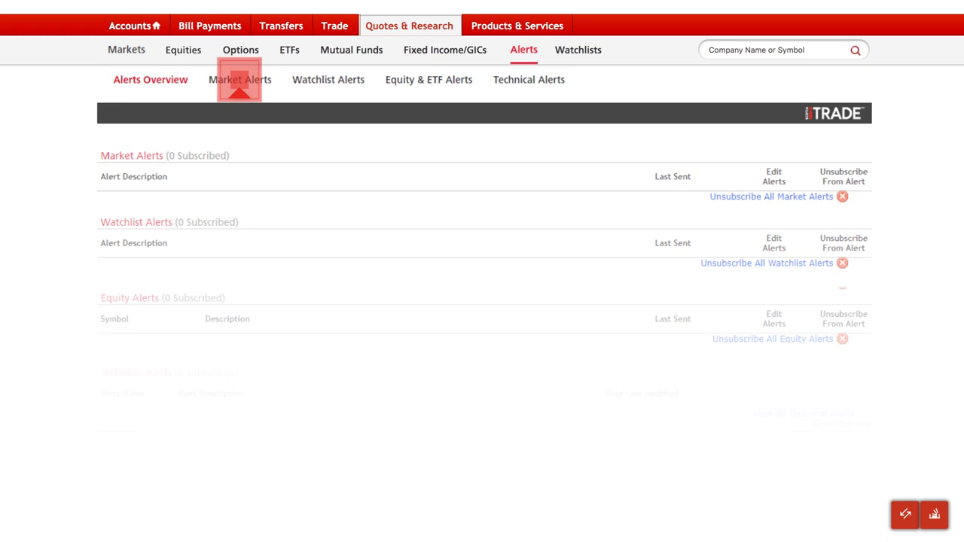
Step: View the Market Alerts page listing market trend, summary report and economic outlook alerts
left_click(239, 78)
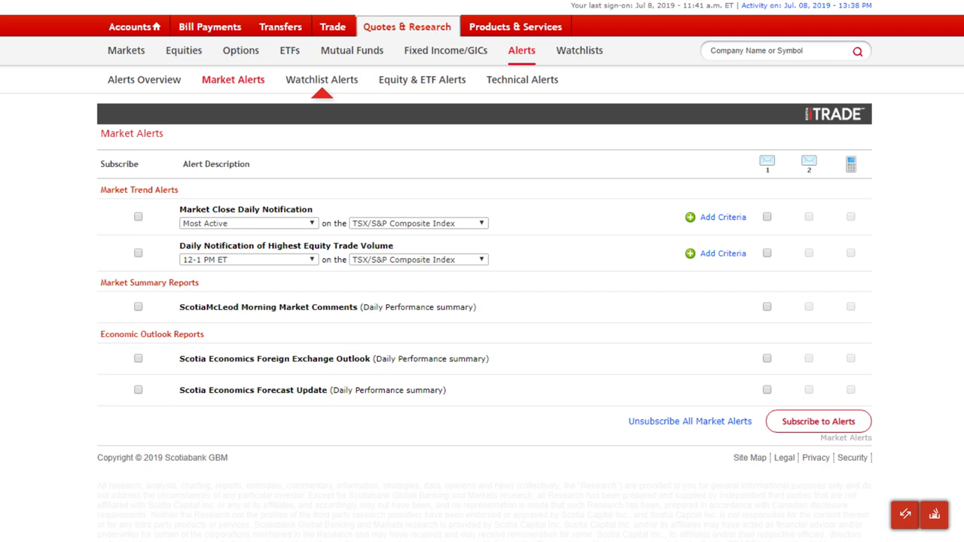
Step: View the Watchlist Alerts page with Bank Stocks and Value Stocks daily summaries
left_click(322, 79)
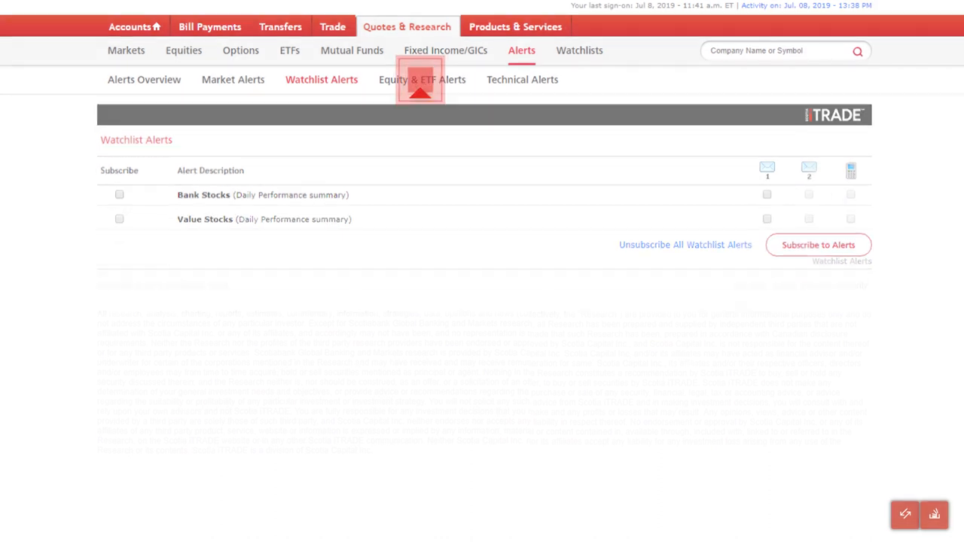
Step: View the Technical Alerts page with candlestick pattern and Bank of Nova Scotia symbol alerts
left_click(422, 78)
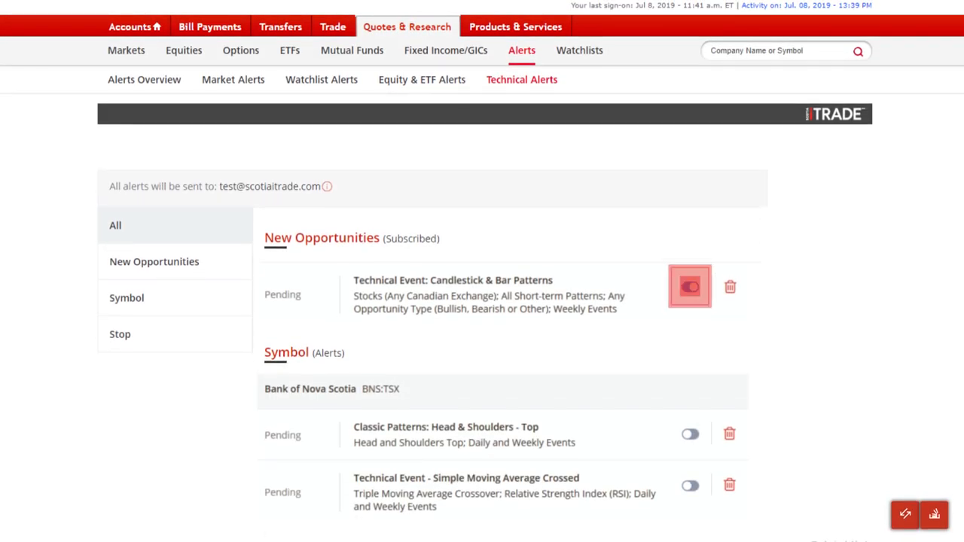
Step: Switch on the pending technical alerts and move to the Equity & ETF price and volume alerts
left_click(689, 286)
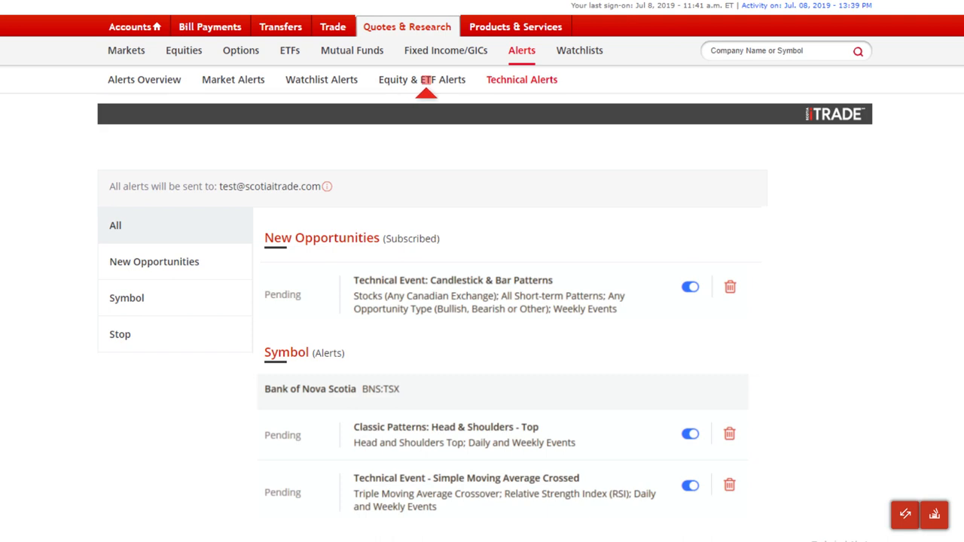
left_click(421, 78)
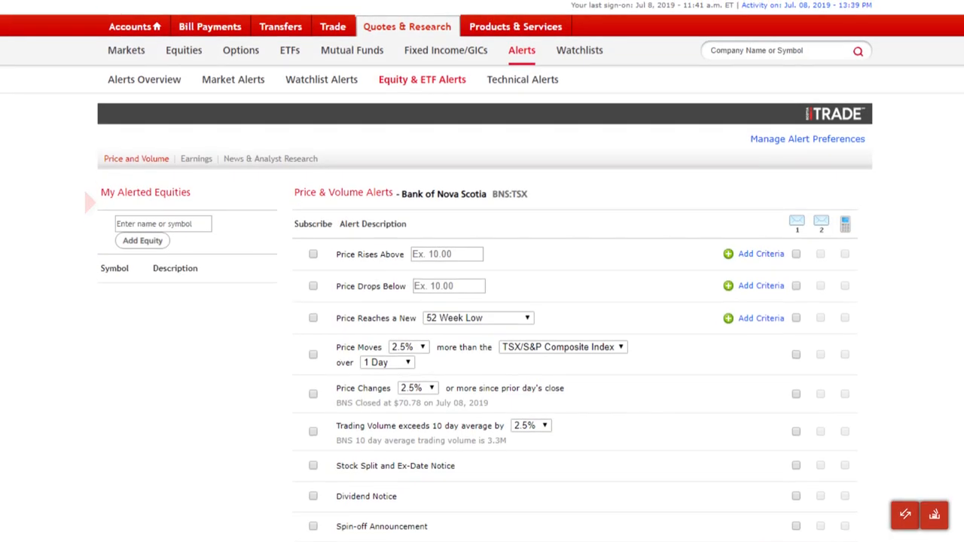
Step: Add BNS and subscribe to price-rises-above-85.00 and new 52 Week High alerts
type("BNS")
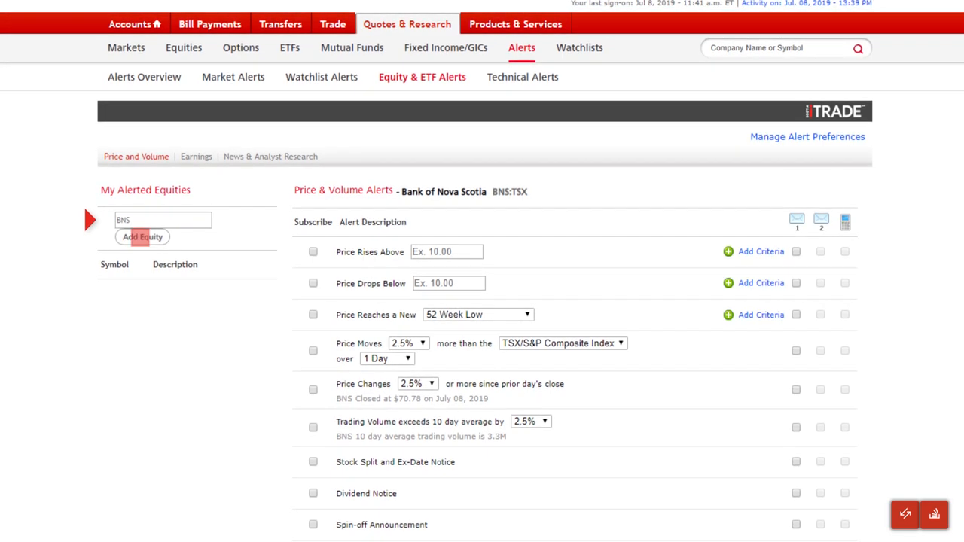
left_click(142, 237)
type("85")
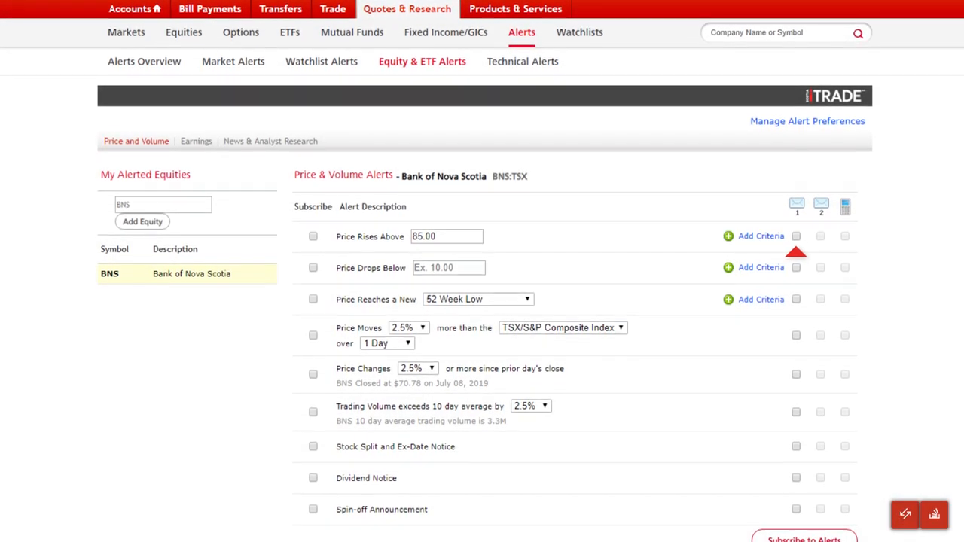
left_click(314, 235)
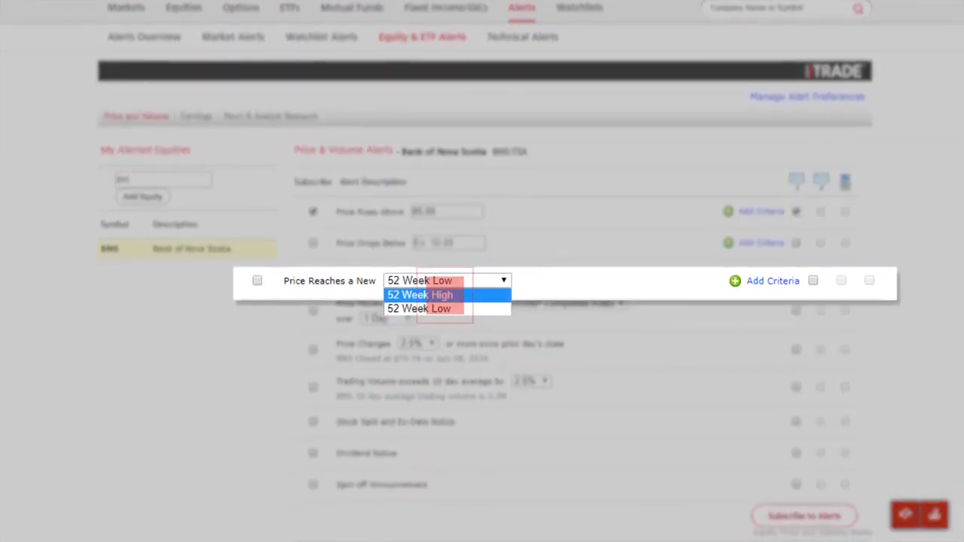
left_click(419, 294)
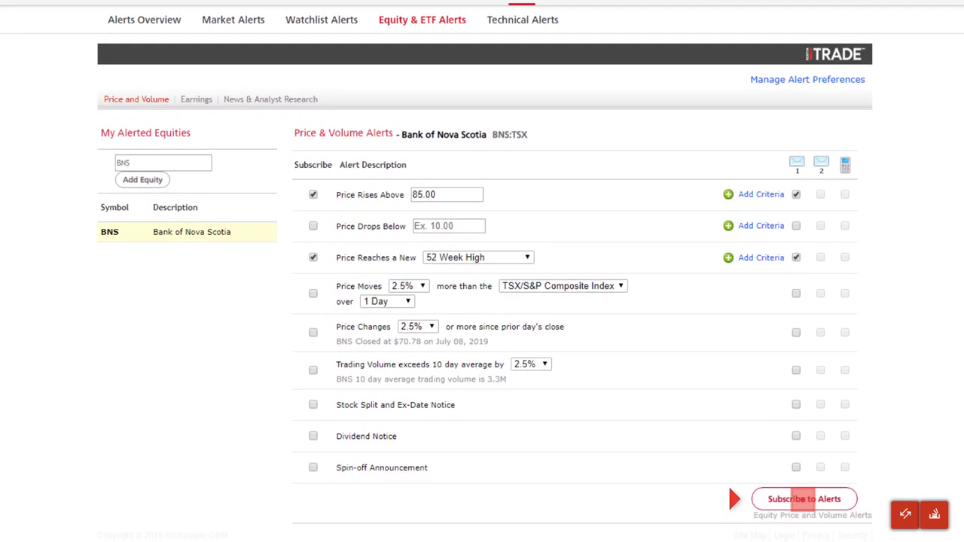
left_click(804, 498)
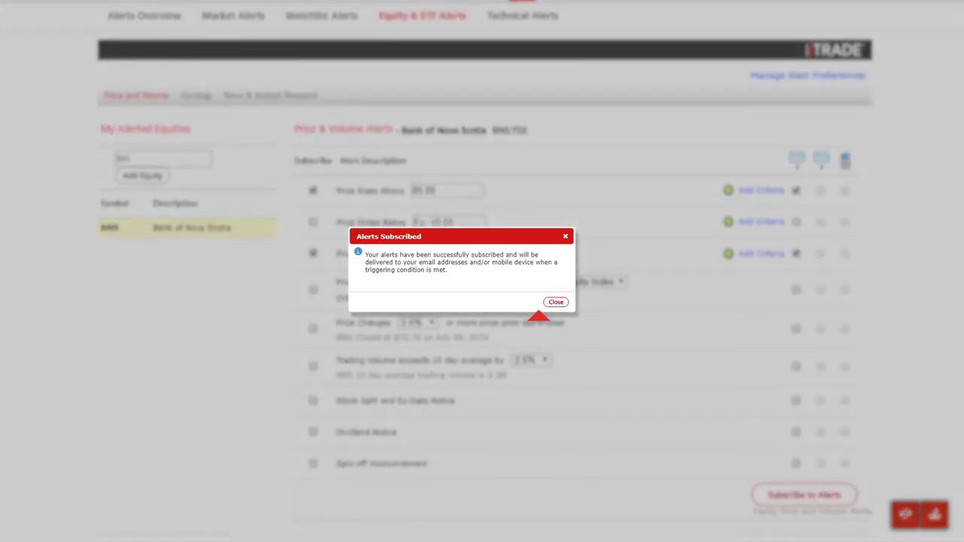
left_click(556, 301)
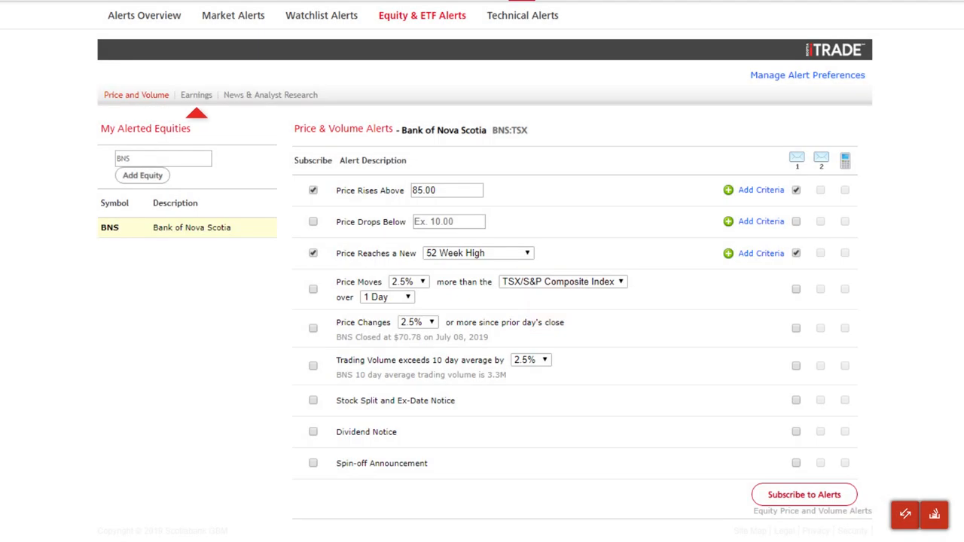
Step: Subscribe Bank of Nova Scotia to earnings announcement and analyst estimate revision alerts
left_click(195, 94)
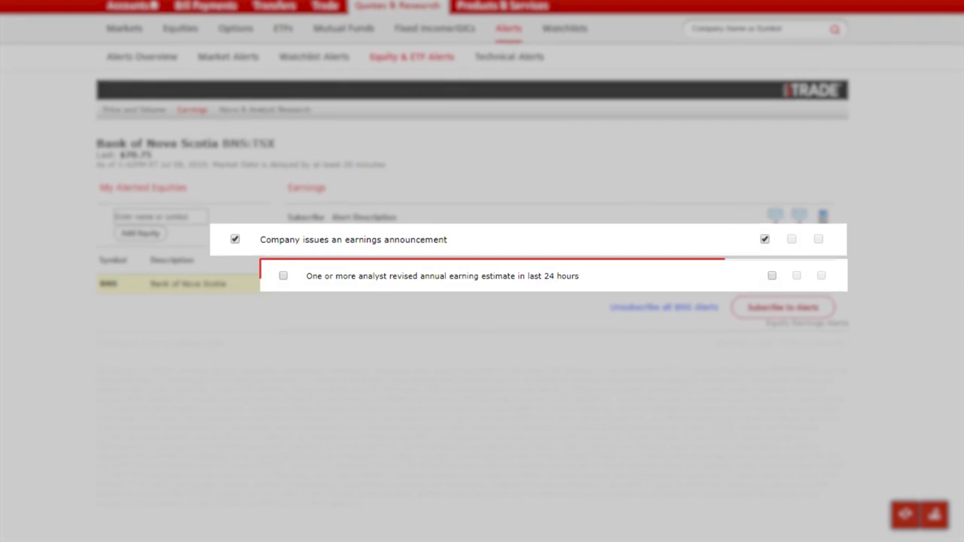
left_click(283, 275)
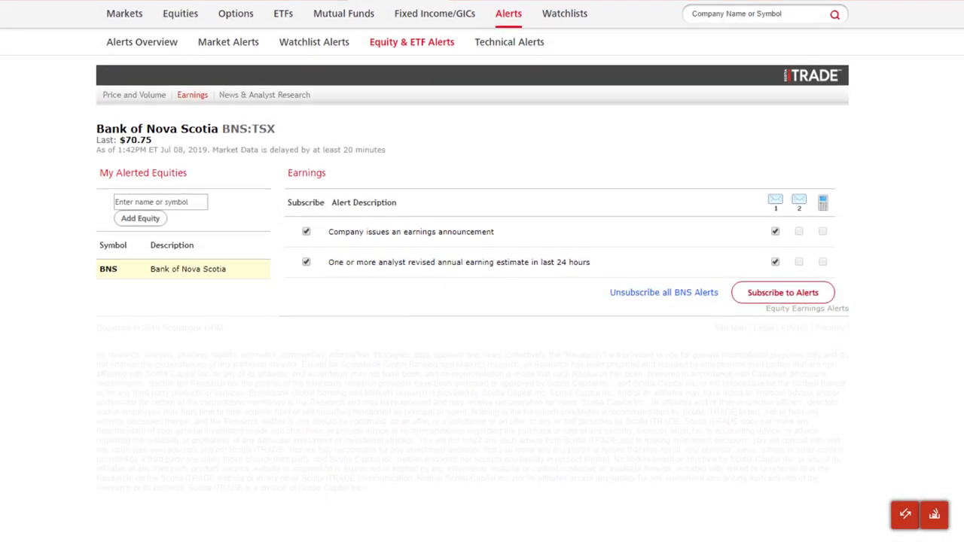
left_click(783, 292)
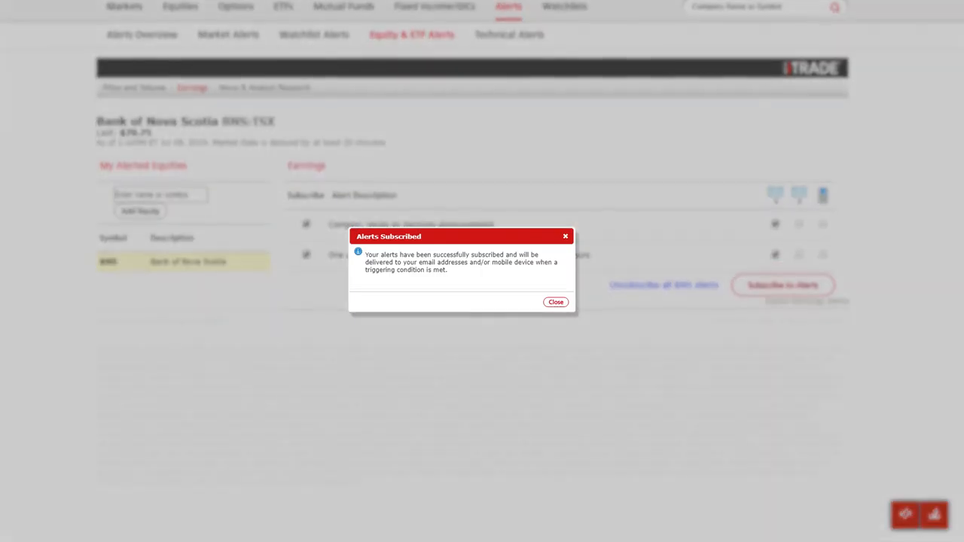
left_click(554, 302)
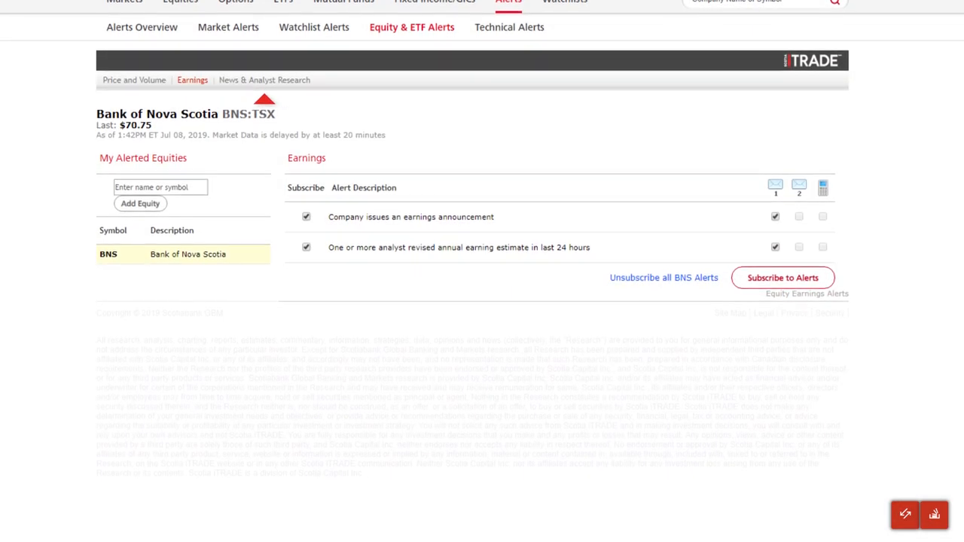
Step: Tick All News, Scotiabank GBM Company Research and Rating Change alerts for Bank of Nova Scotia
left_click(265, 80)
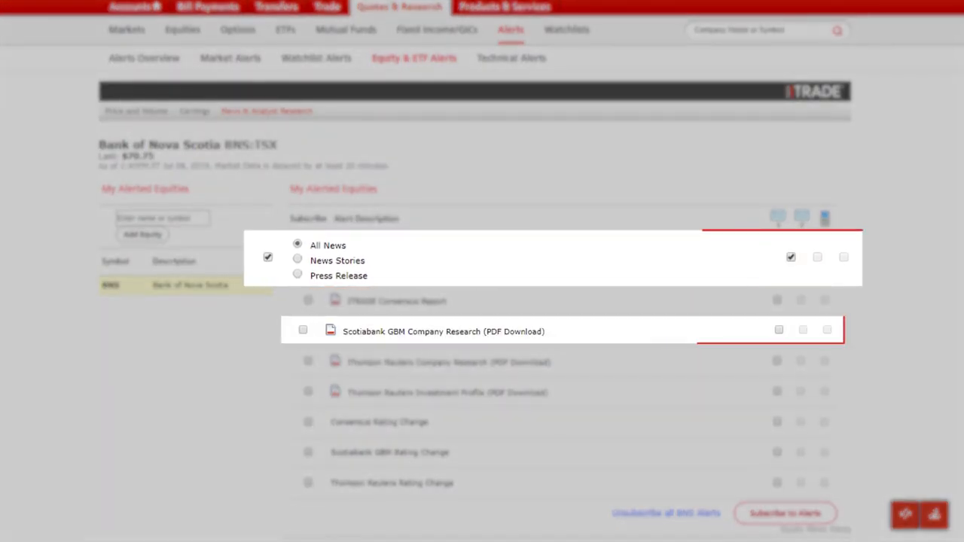
left_click(302, 329)
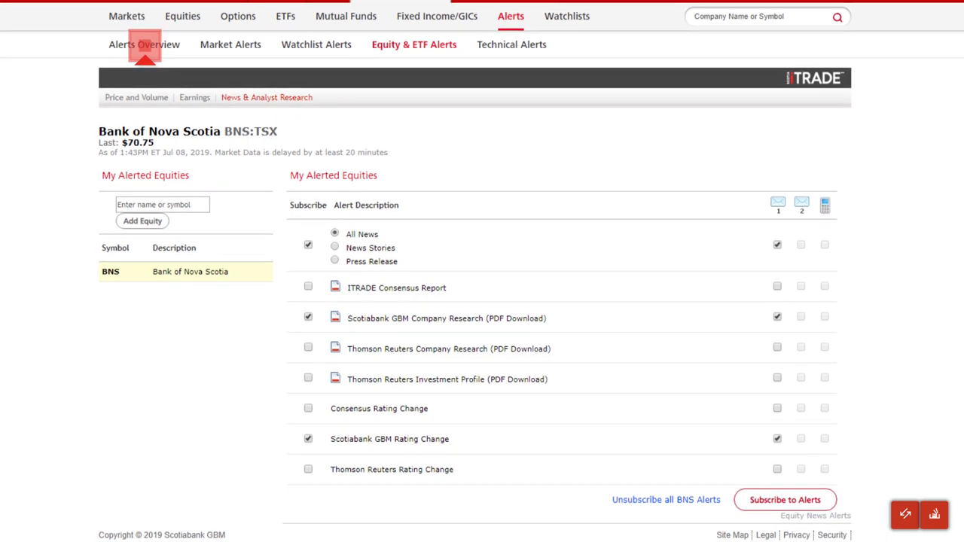
Step: Review the Alerts Overview summarizing 3 market, 7 equity and 3 technical subscriptions
left_click(145, 44)
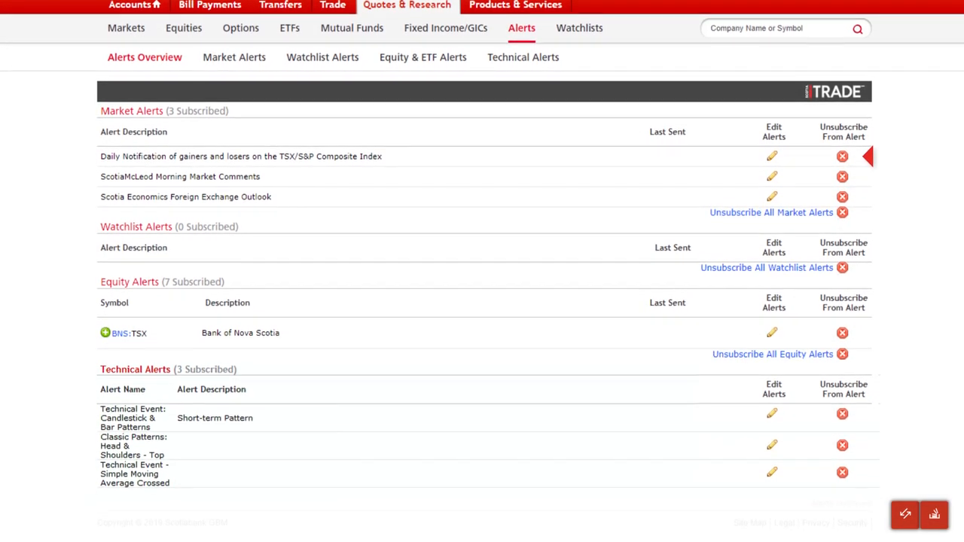
scroll("up", 3)
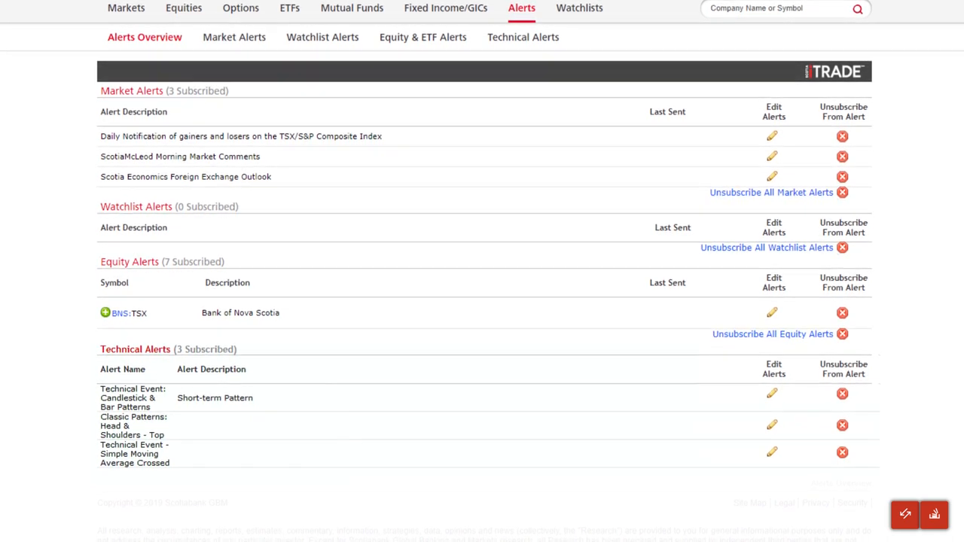
scroll("down", 3)
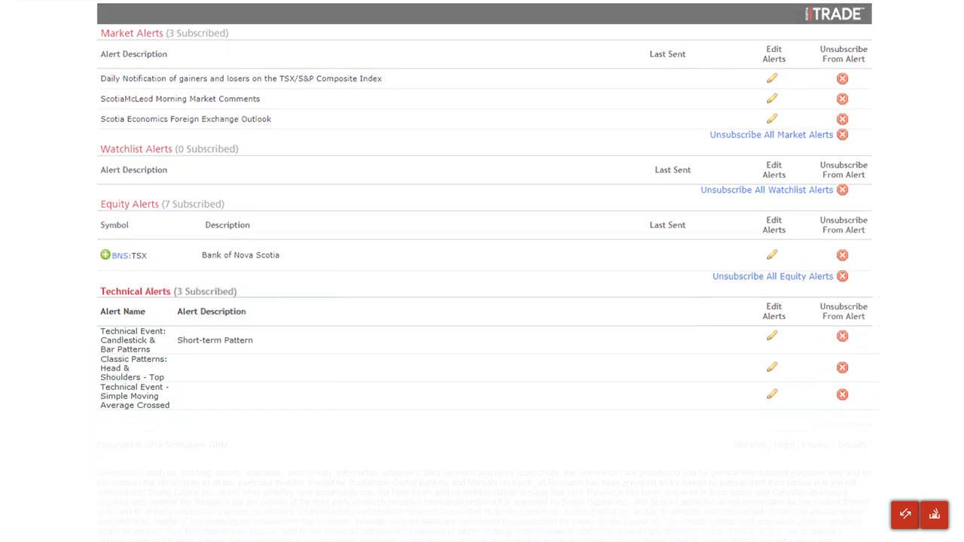